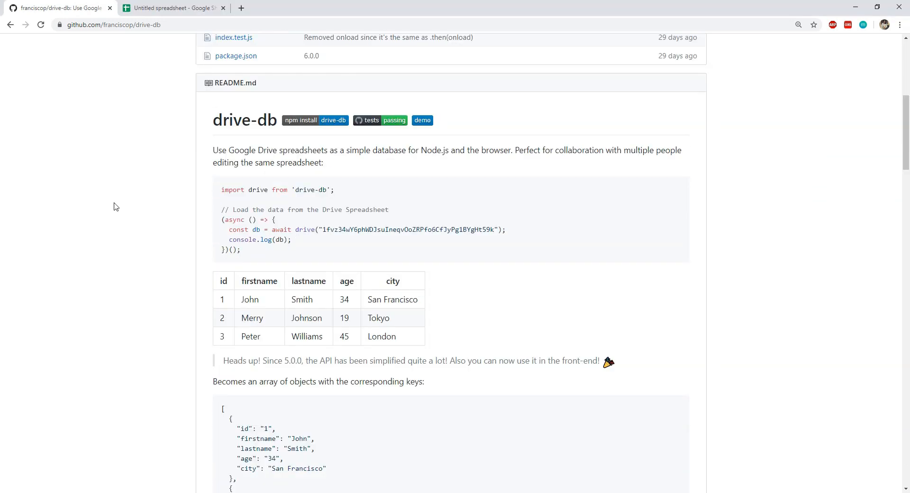
Step: Show the sheet's Id, FirstName, LastName headers and the John Doe and Steve Smith rows
left_click(176, 8)
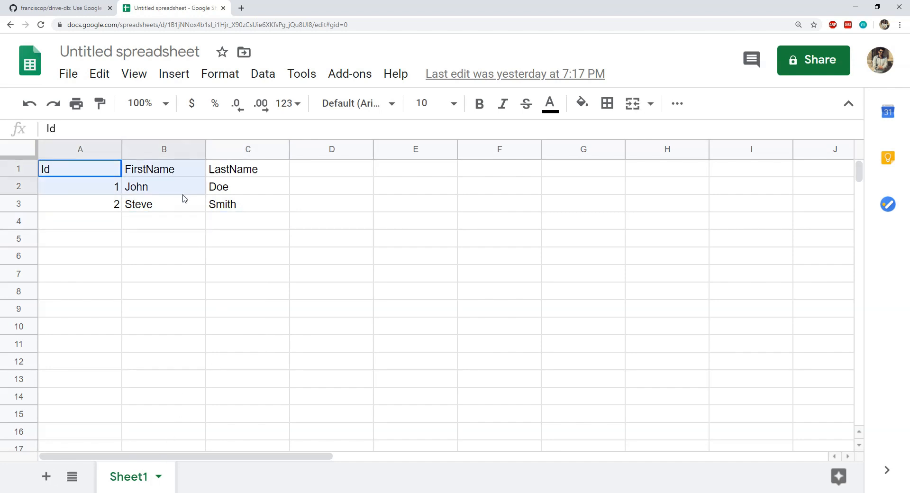
left_click(163, 169)
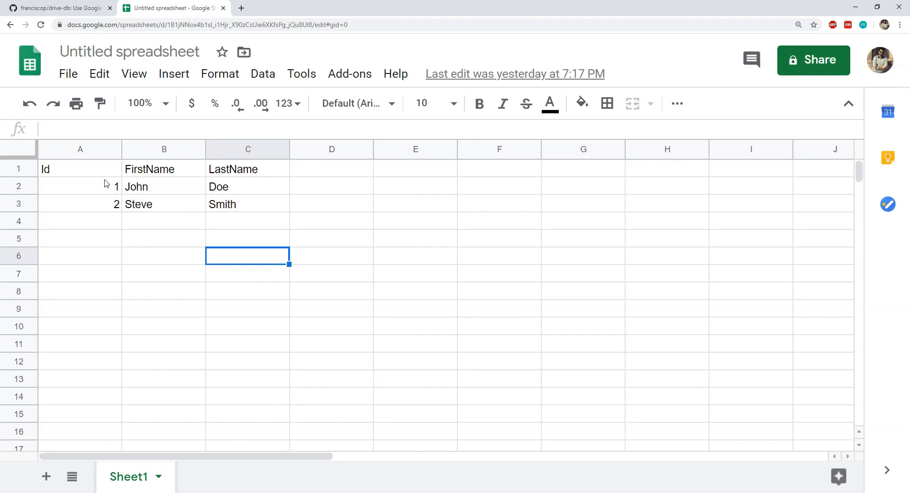
left_click(80, 186)
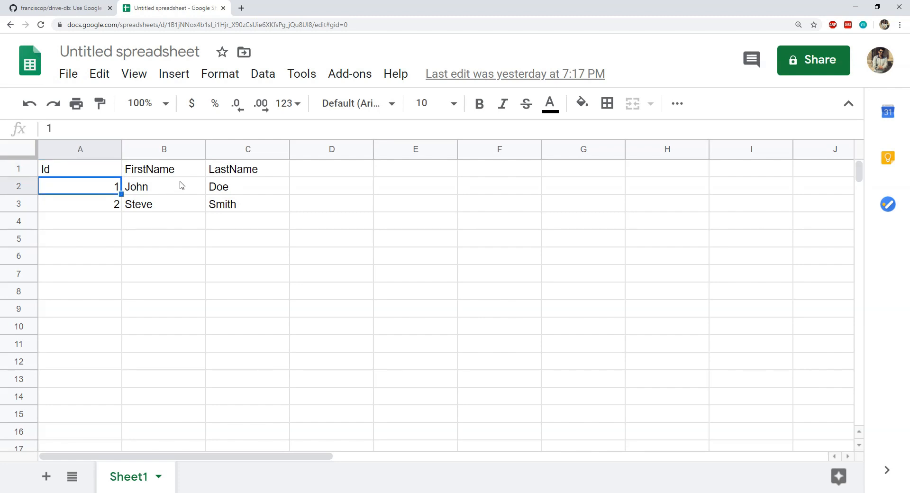
left_click(52, 8)
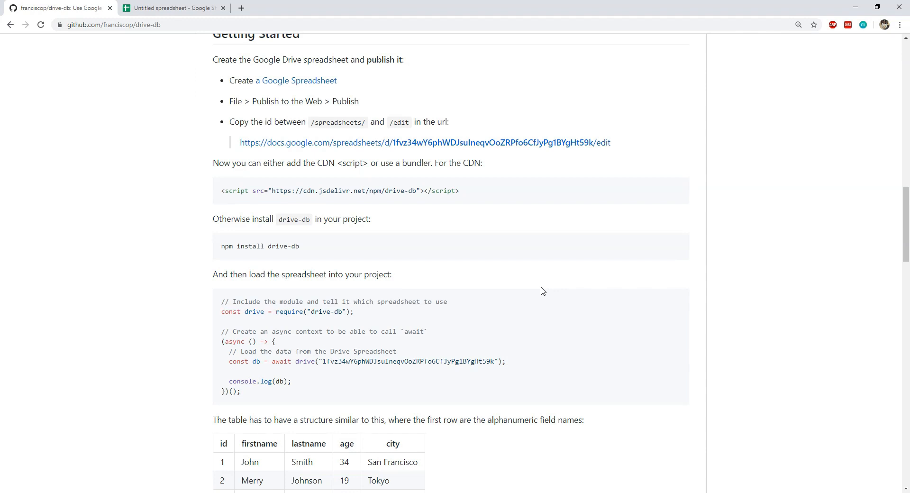
mouse_move(355, 248)
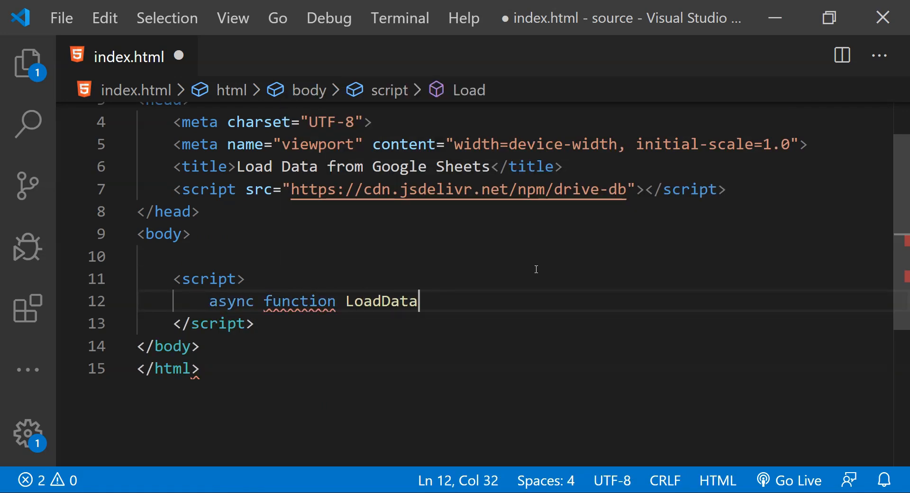
Step: Write LoadData's body as `let data = await drive('');` ready for the sheet id
type("(){\\n    let data = await drive")
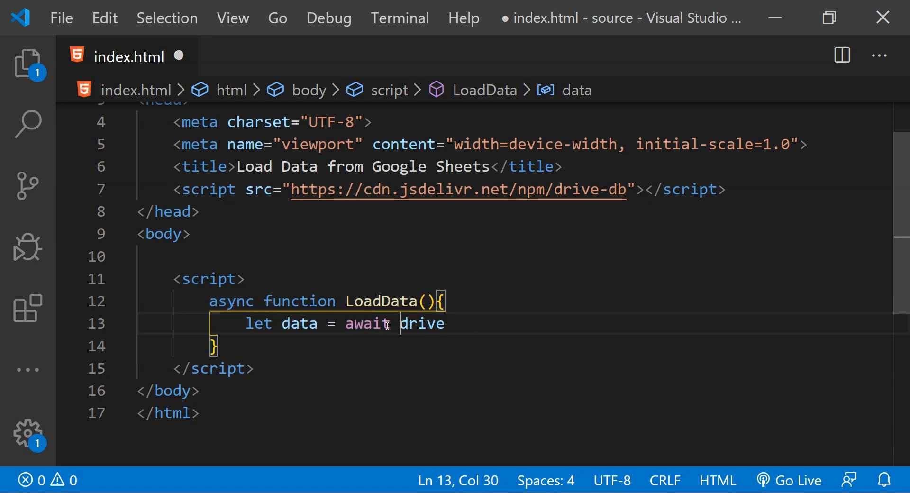
type("();")
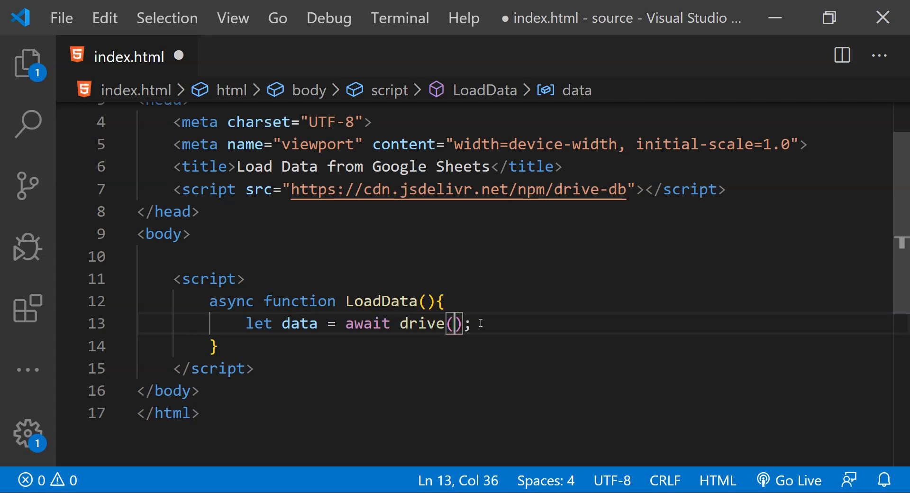
type("'")
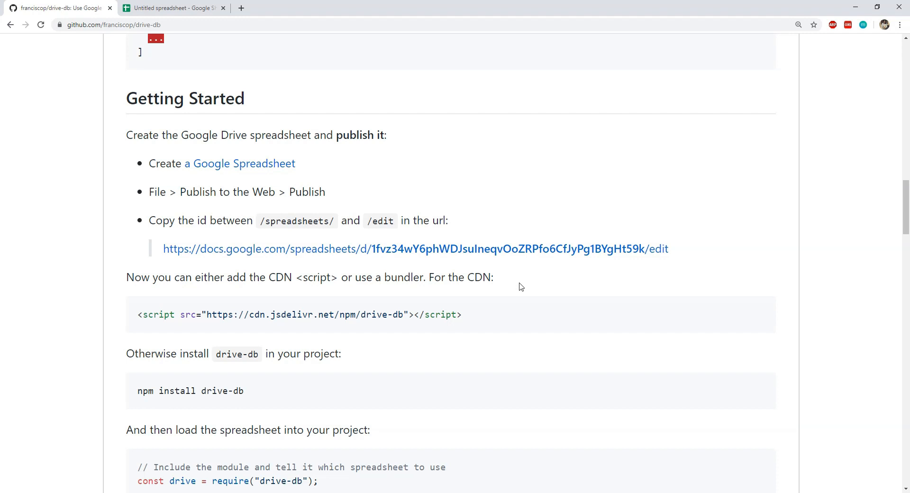
mouse_move(358, 152)
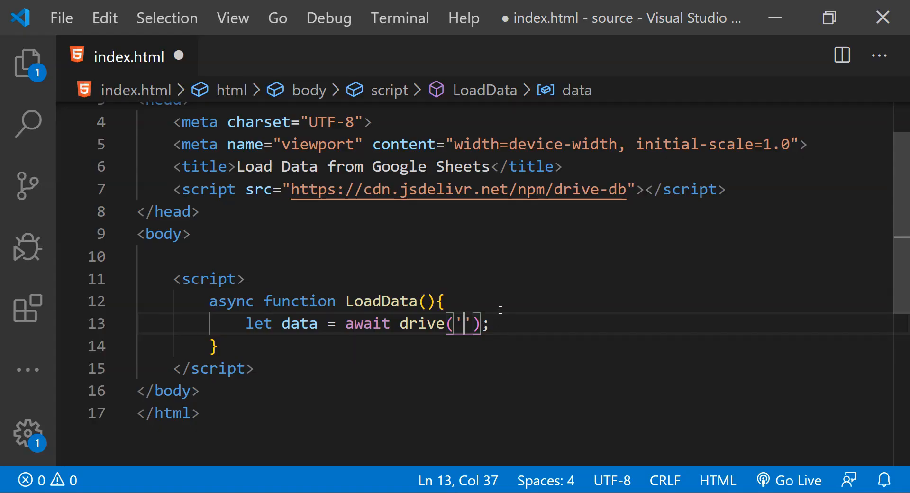
Step: Pass the sheet id to drive, add console.log(data), and serve the page with Live Server
type("1B1jNNox4b1sl_i1Hjr_X90zCsUie6XKfsPg_jQu8Ul8")
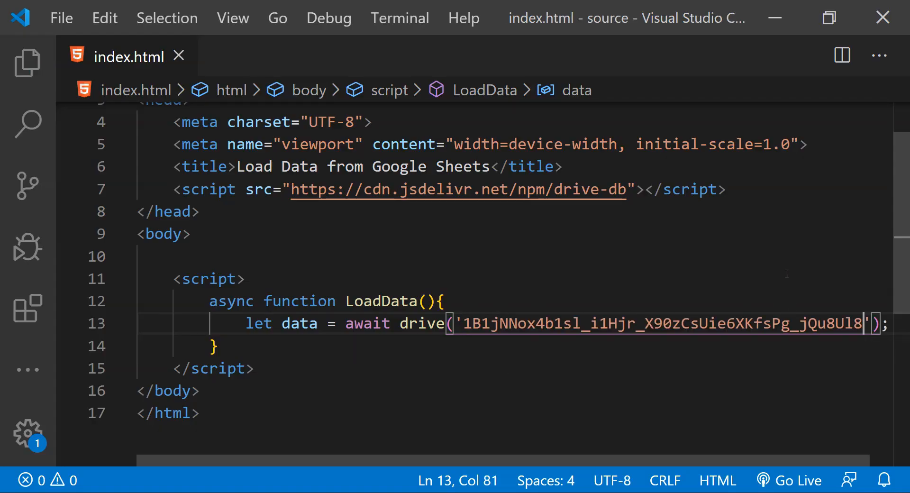
type("console.log(data")
type("LoadData();")
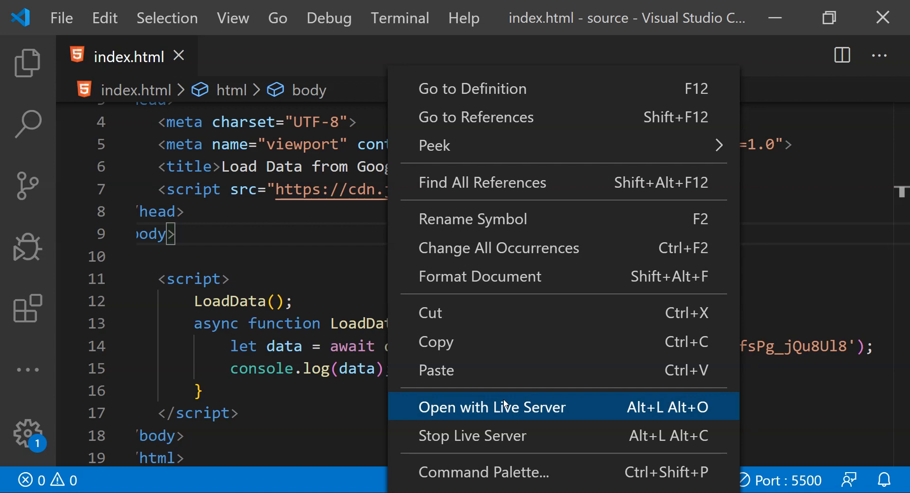
left_click(491, 407)
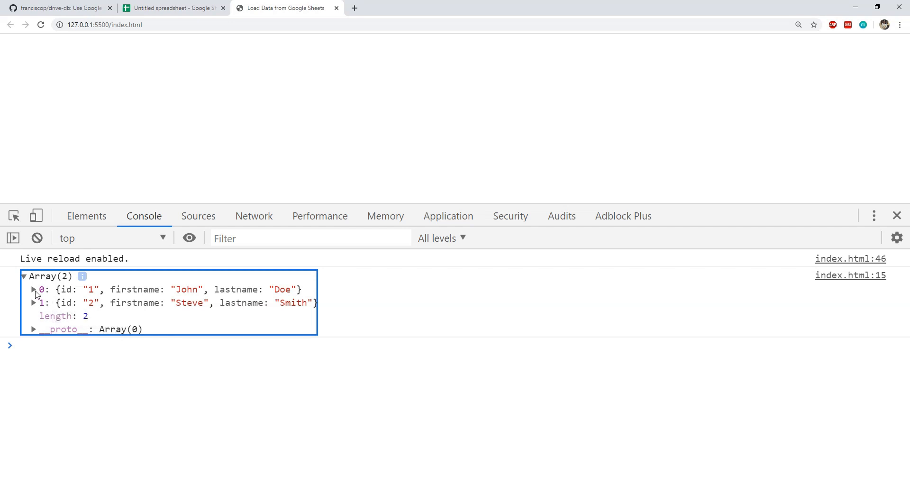
Step: Expand the logged Array(2) to reveal the John Doe and Steve Smith record fields
left_click(34, 289)
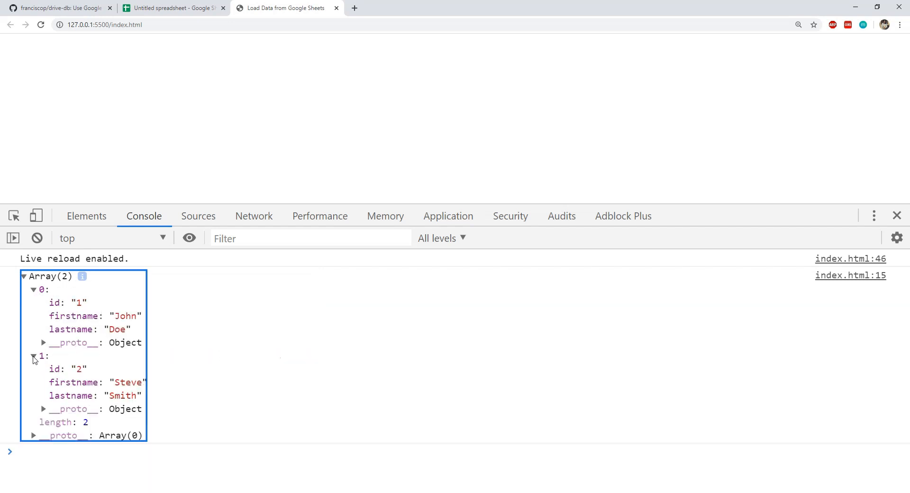
mouse_move(87, 306)
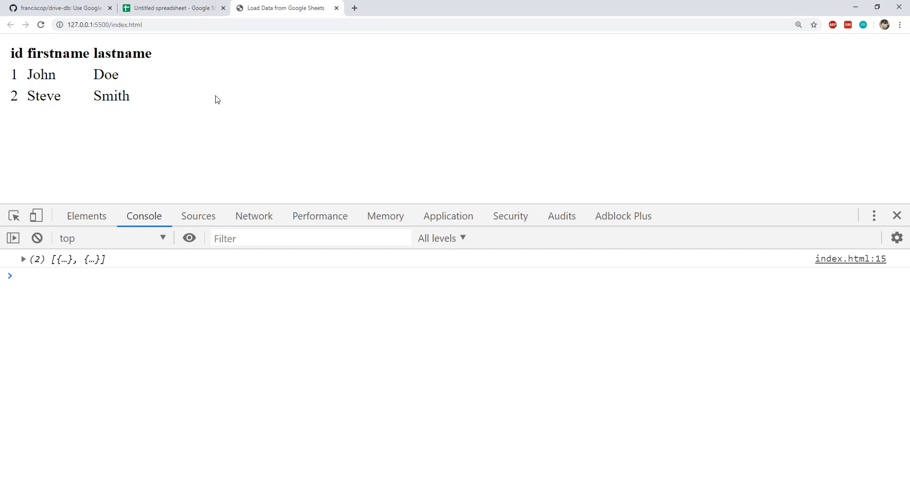
Step: Switch to the spreadsheet to compare its rows with the rendered table
left_click(172, 9)
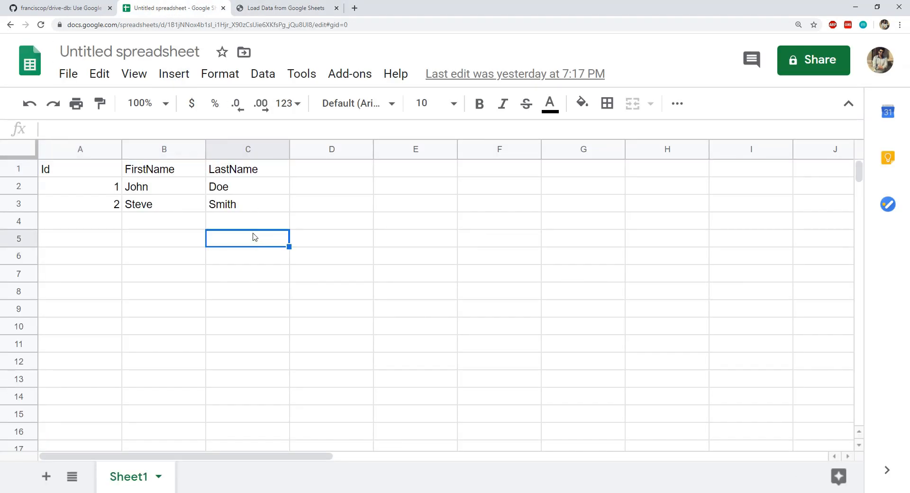
Step: Return to the drive-db GitHub repository and scroll to its top
left_click(47, 9)
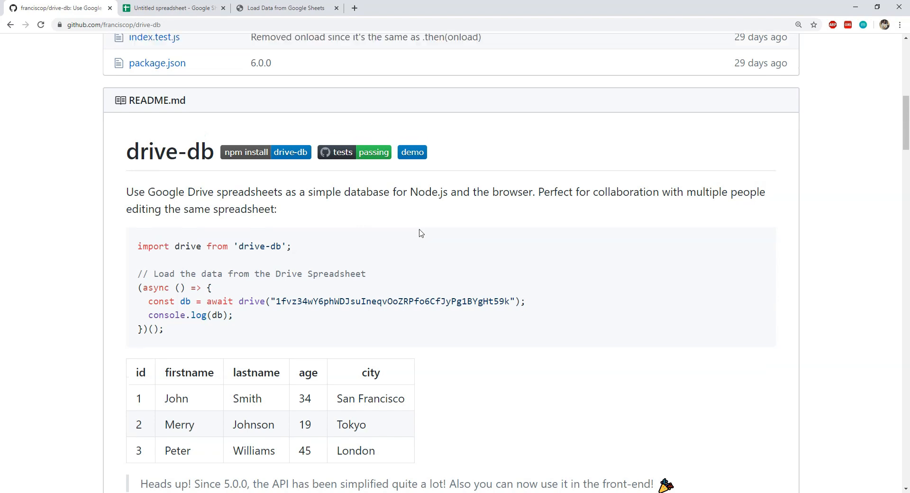
scroll("up", 3)
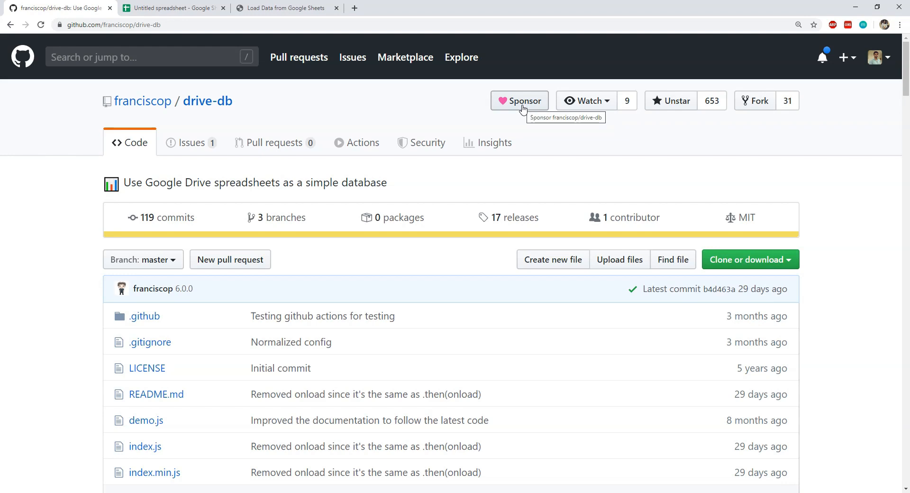